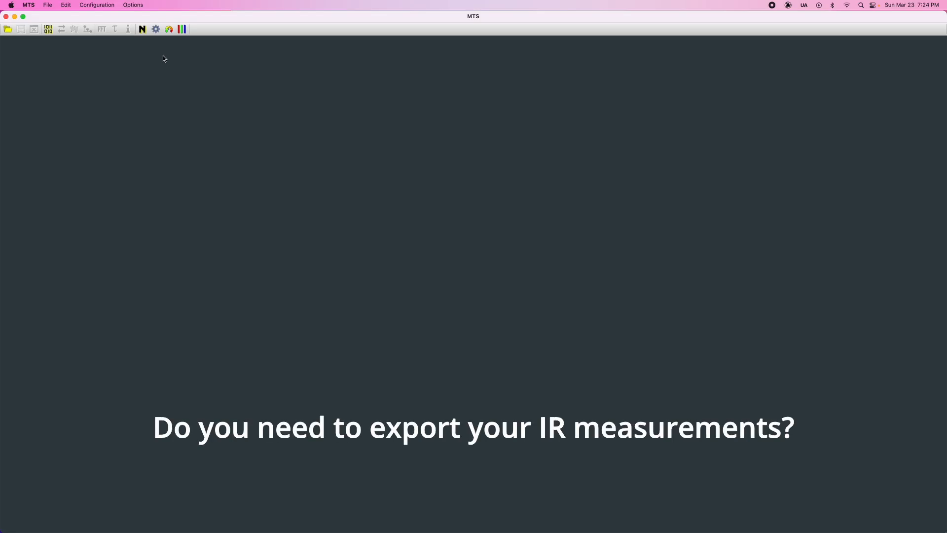
Bring up the audio device settings with input channels Mic 9, Mic 10 and Mic 11 enabled.
{"action": "left_click", "coordinate": [156, 29]}
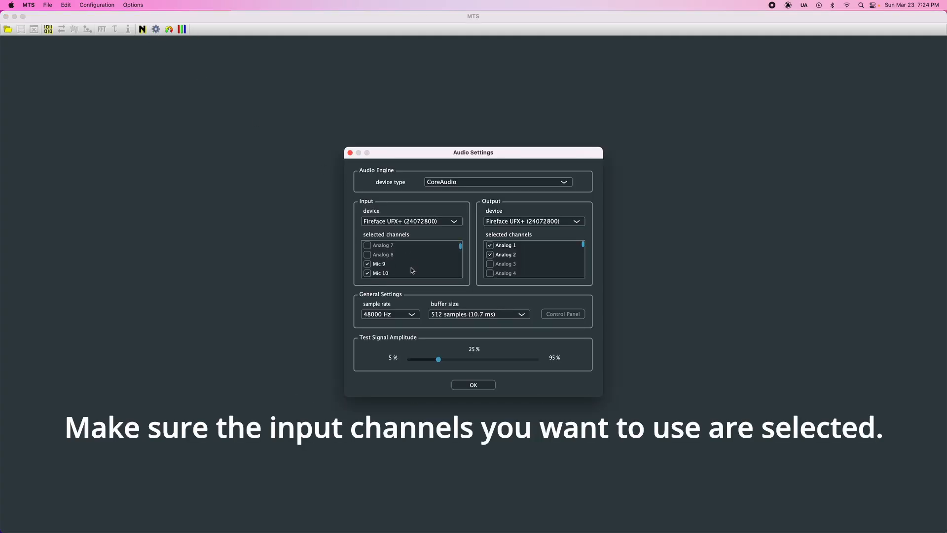
{"action": "scroll", "scroll_direction": "down", "scroll_amount": 3}
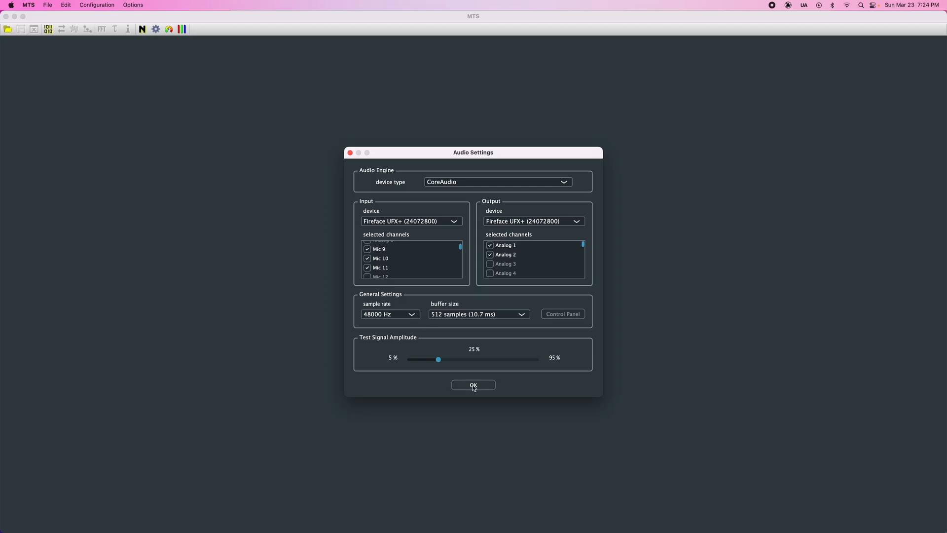
Confirm the channel settings and review the Mic 9, Mic 10 and Mic 11 impulse responses.
{"action": "left_click", "coordinate": [473, 385]}
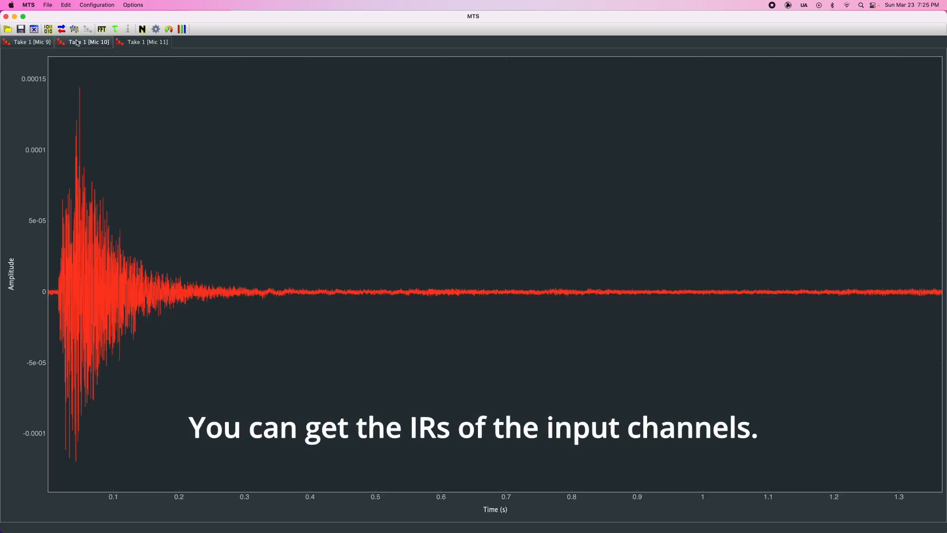
{"action": "left_click", "coordinate": [25, 42]}
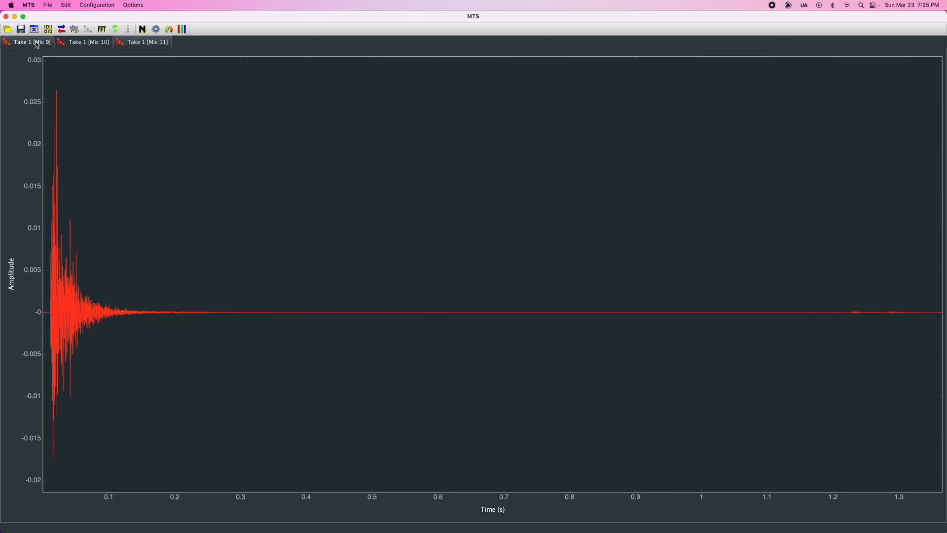
{"action": "left_click", "coordinate": [88, 41]}
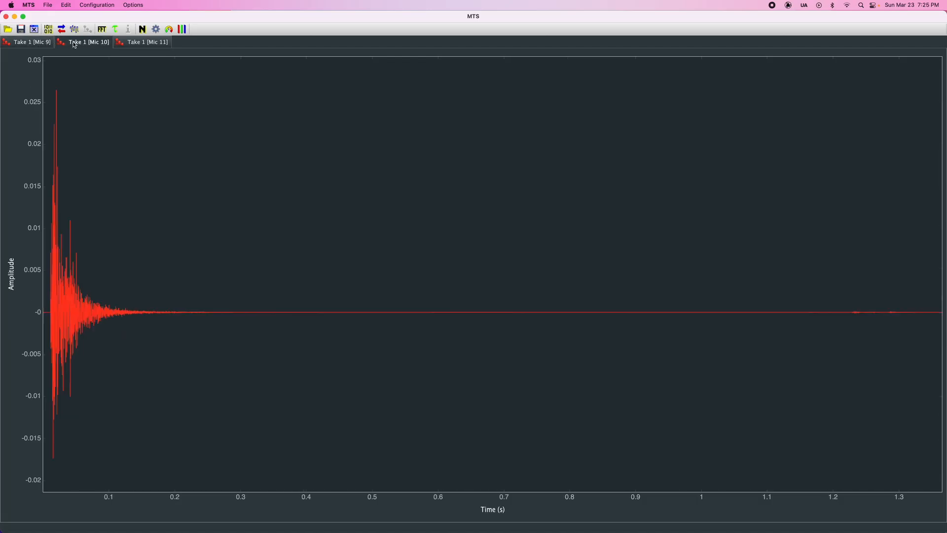
{"action": "left_click", "coordinate": [148, 42]}
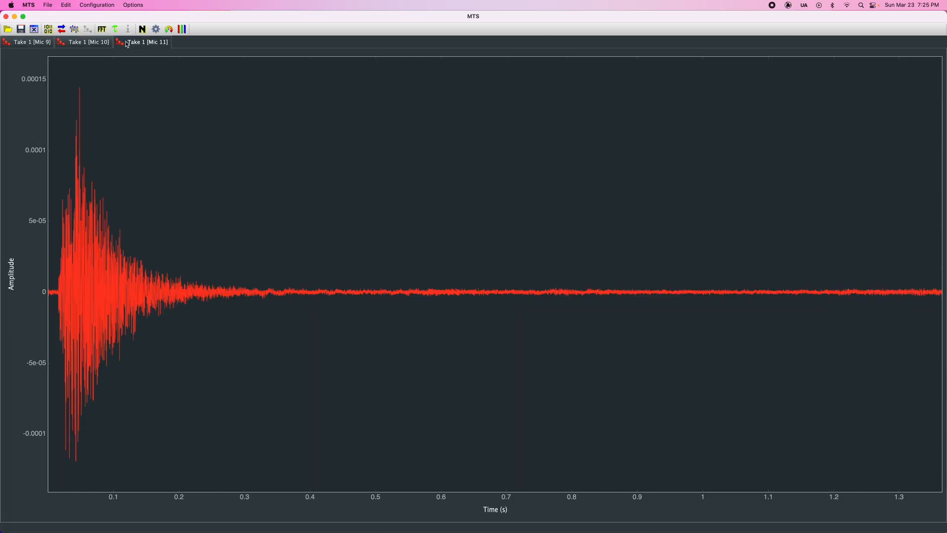
Export the three impulse responses as a MATLAB file named room_IR_3mic.
{"action": "left_click", "coordinate": [45, 5]}
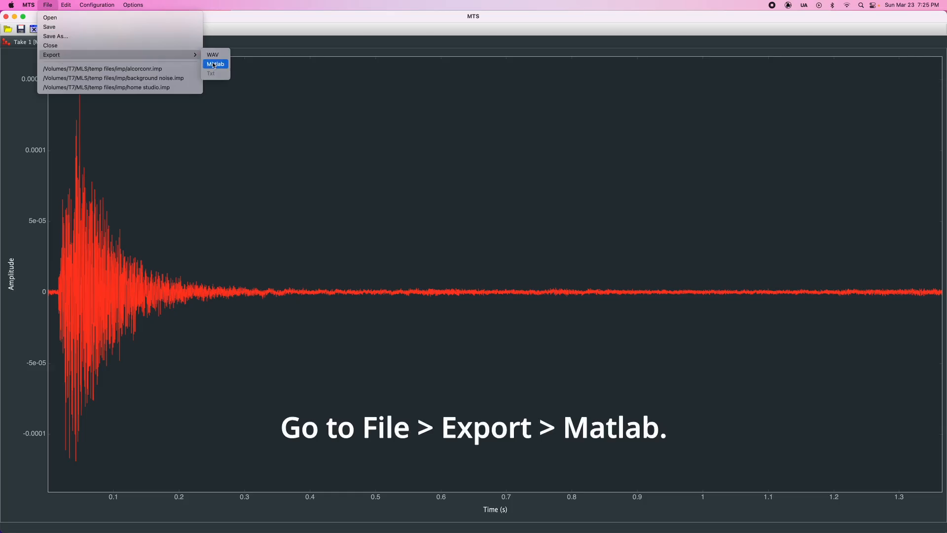
{"action": "left_click", "coordinate": [215, 64]}
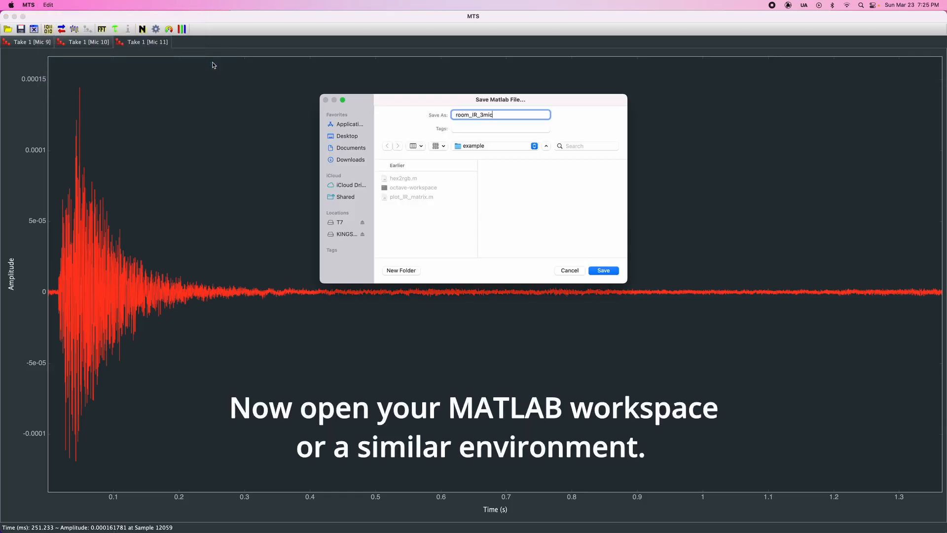
{"action": "left_click", "coordinate": [604, 270]}
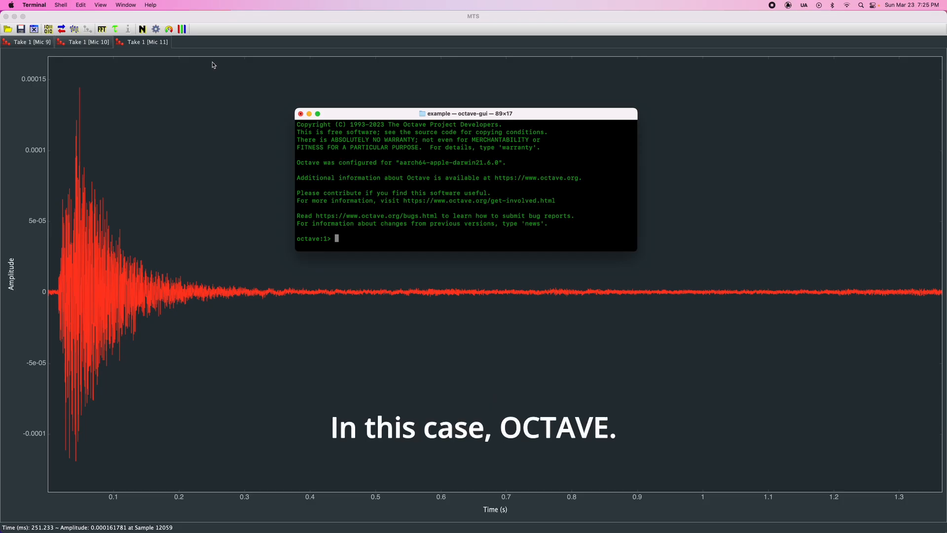
Load room_IR_3mic.mat, list its variables with whos, and run plot_IR_matrix(data, freq) to plot the responses.
{"action": "type", "text": "load room_IR_3mic.mat"}
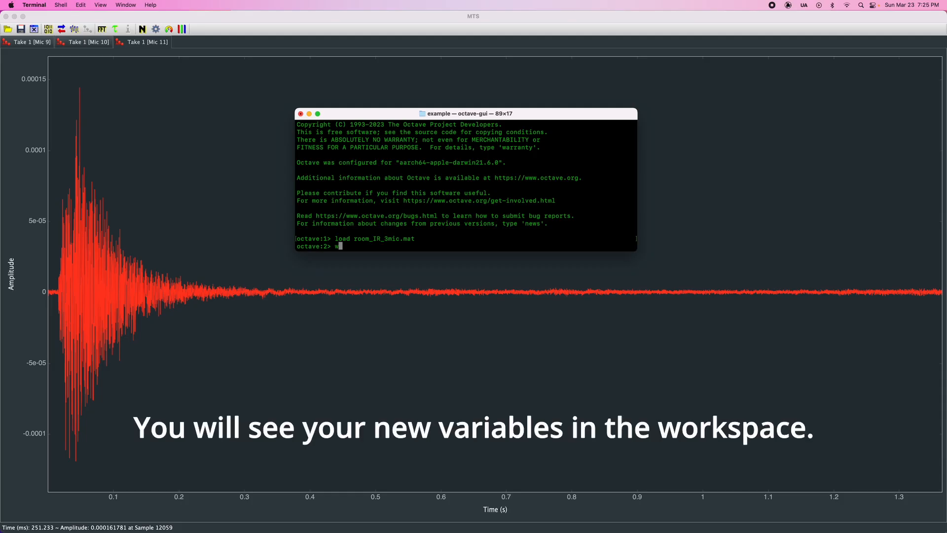
{"action": "type", "text": "whos"}
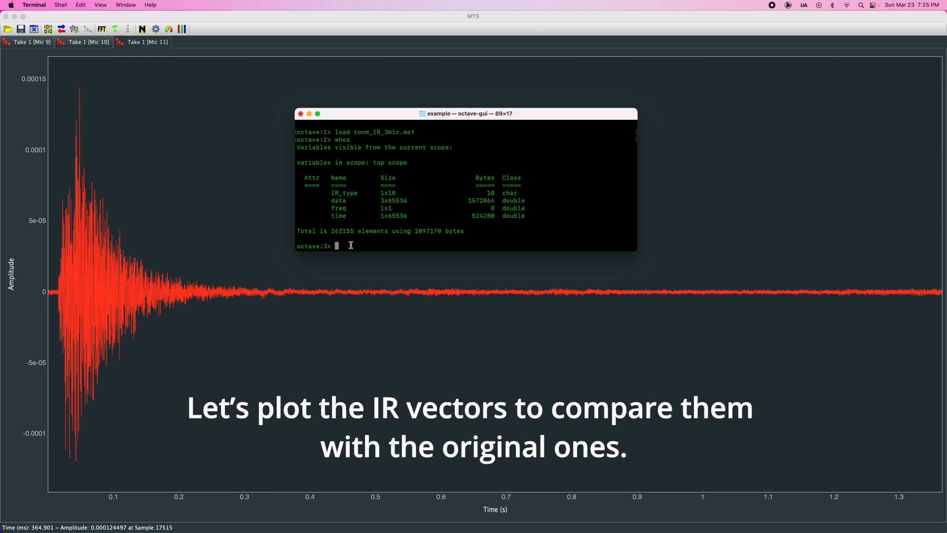
{"action": "type", "text": "plot_IR_matrix(data, freq)"}
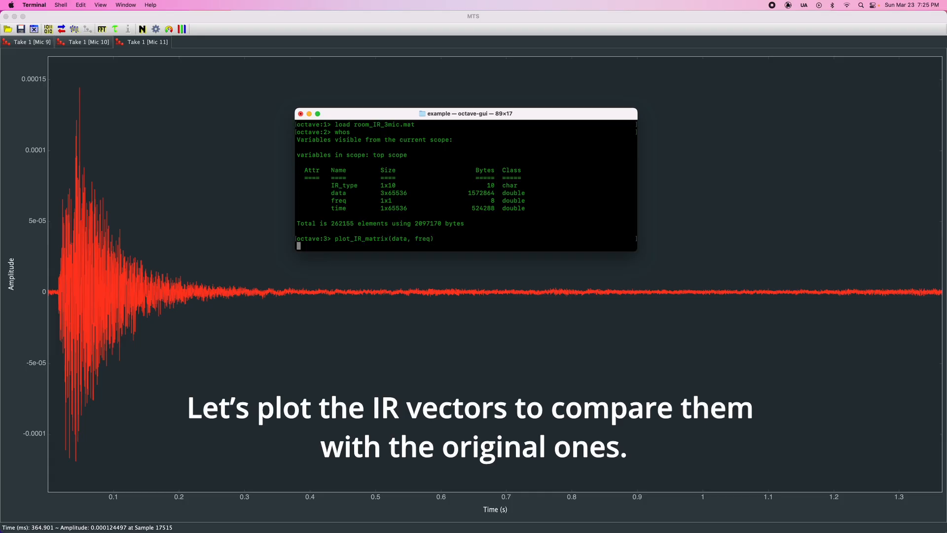
{"action": "key", "text": "Return"}
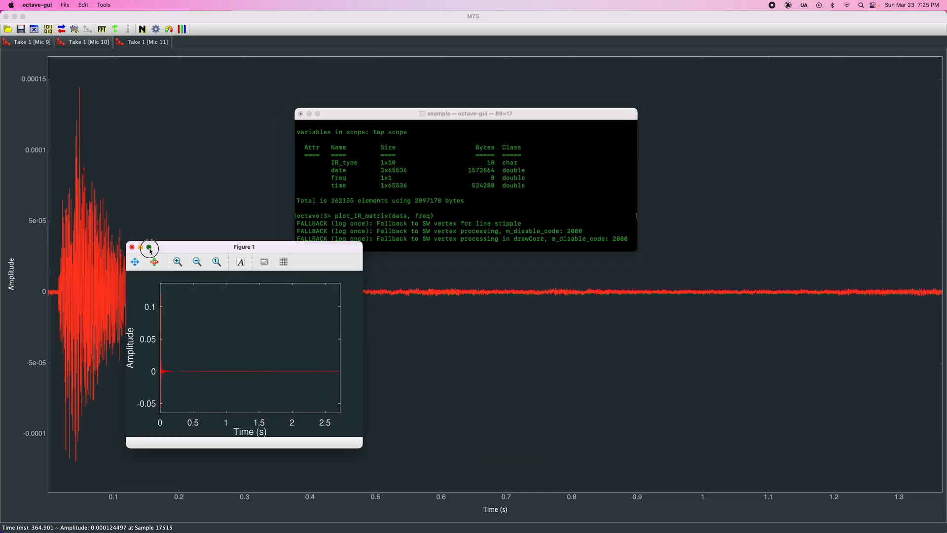
{"action": "left_click", "coordinate": [149, 247]}
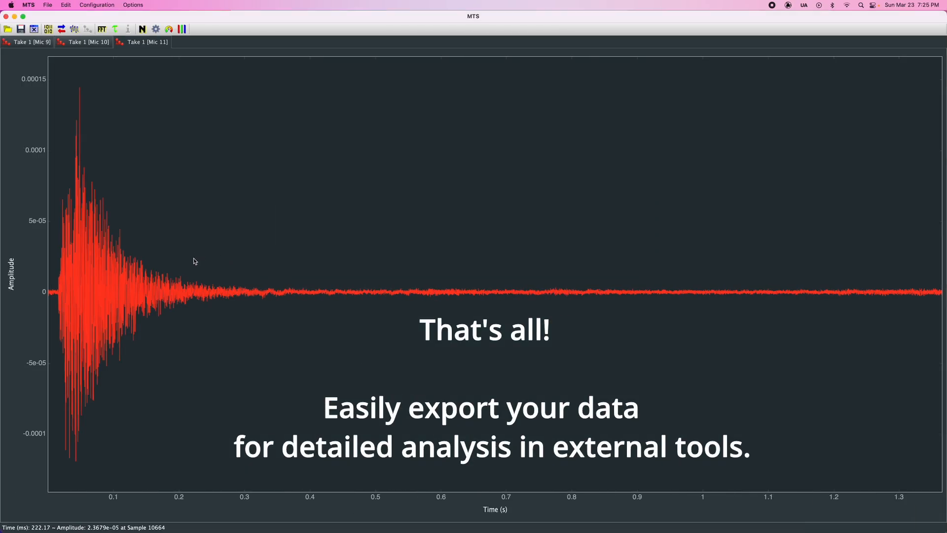
Show the Take 1 [Mic 9] impulse response again in MTS.
{"action": "left_click", "coordinate": [31, 43]}
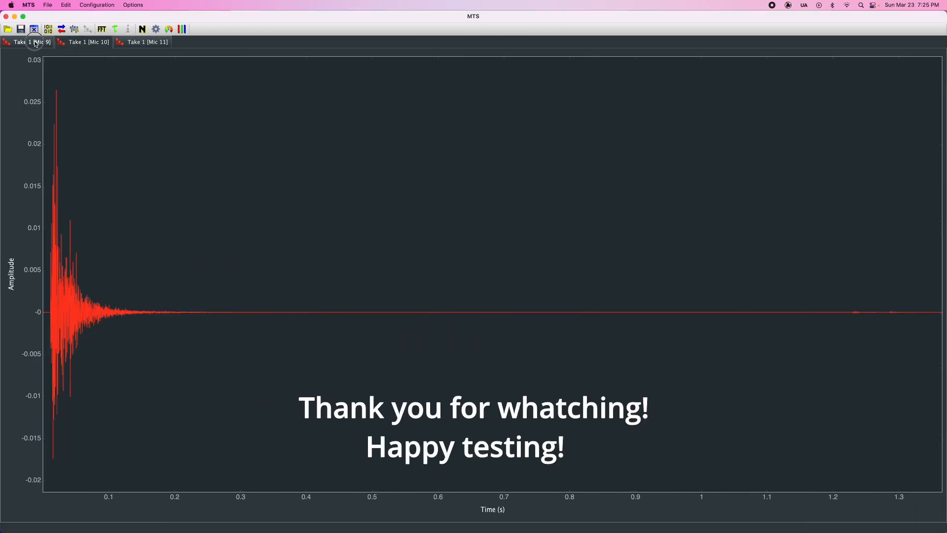